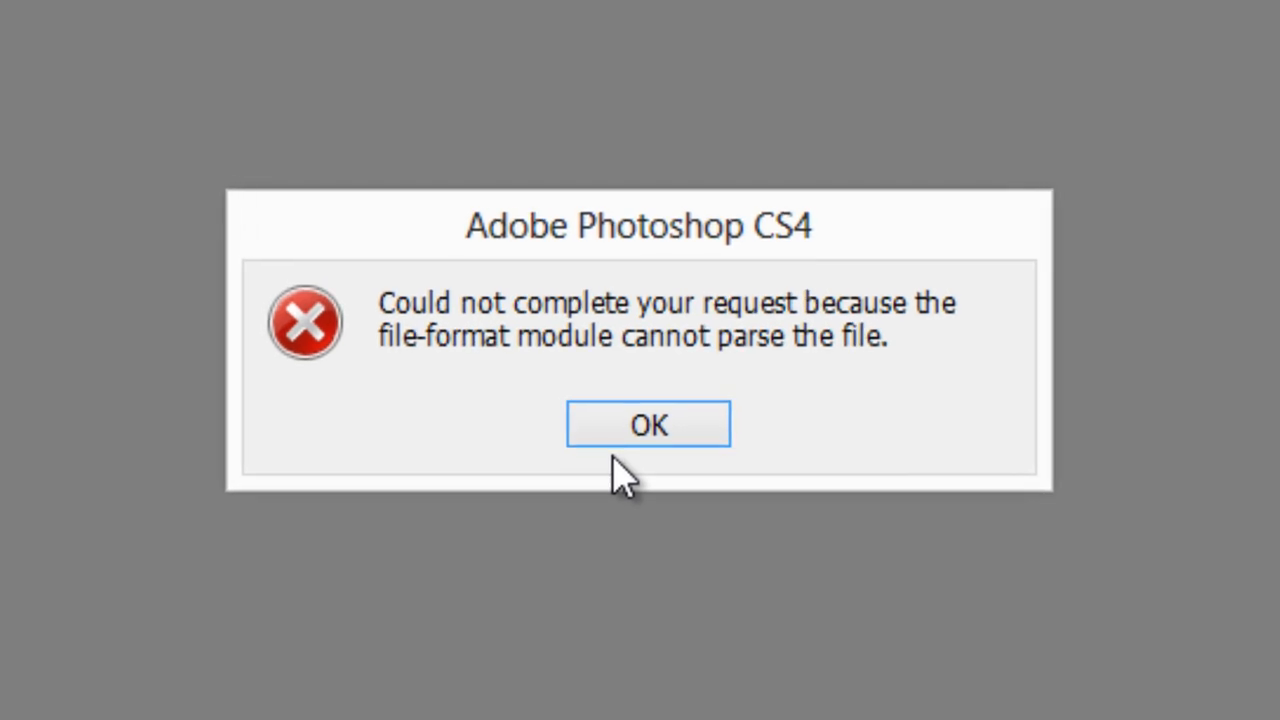
pyautogui.moveTo(560, 344)
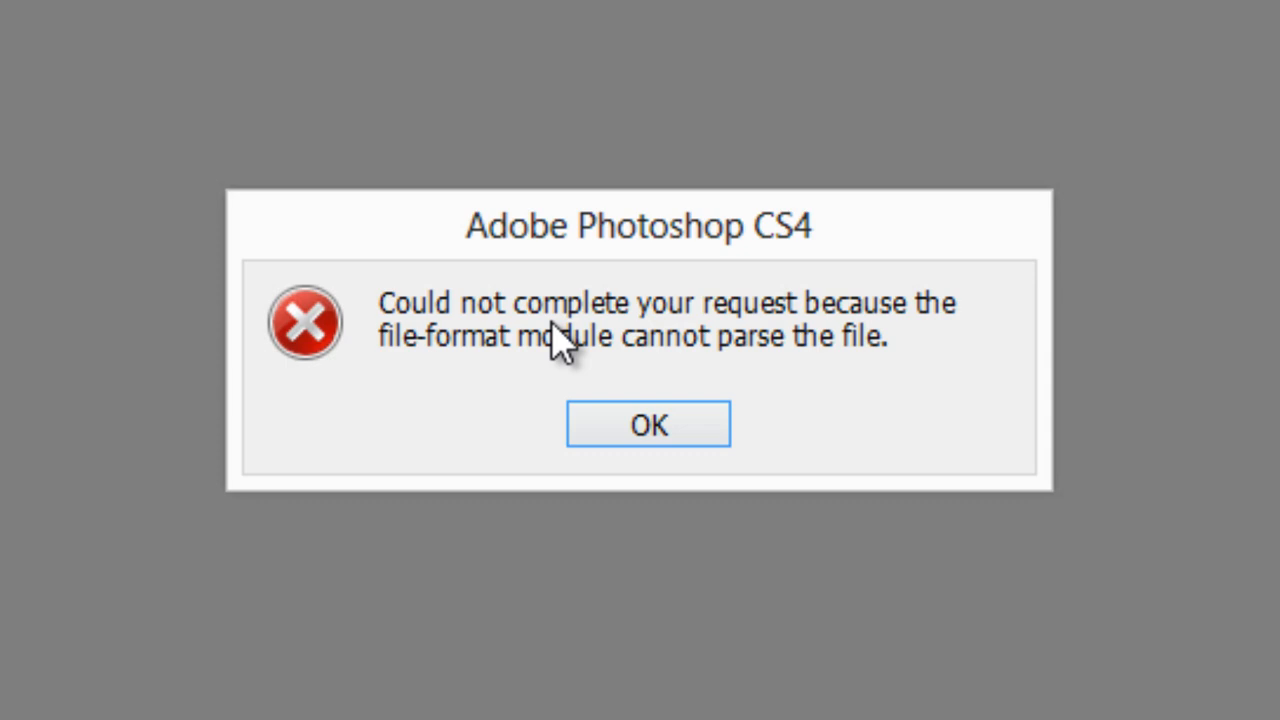
pyautogui.moveTo(436, 356)
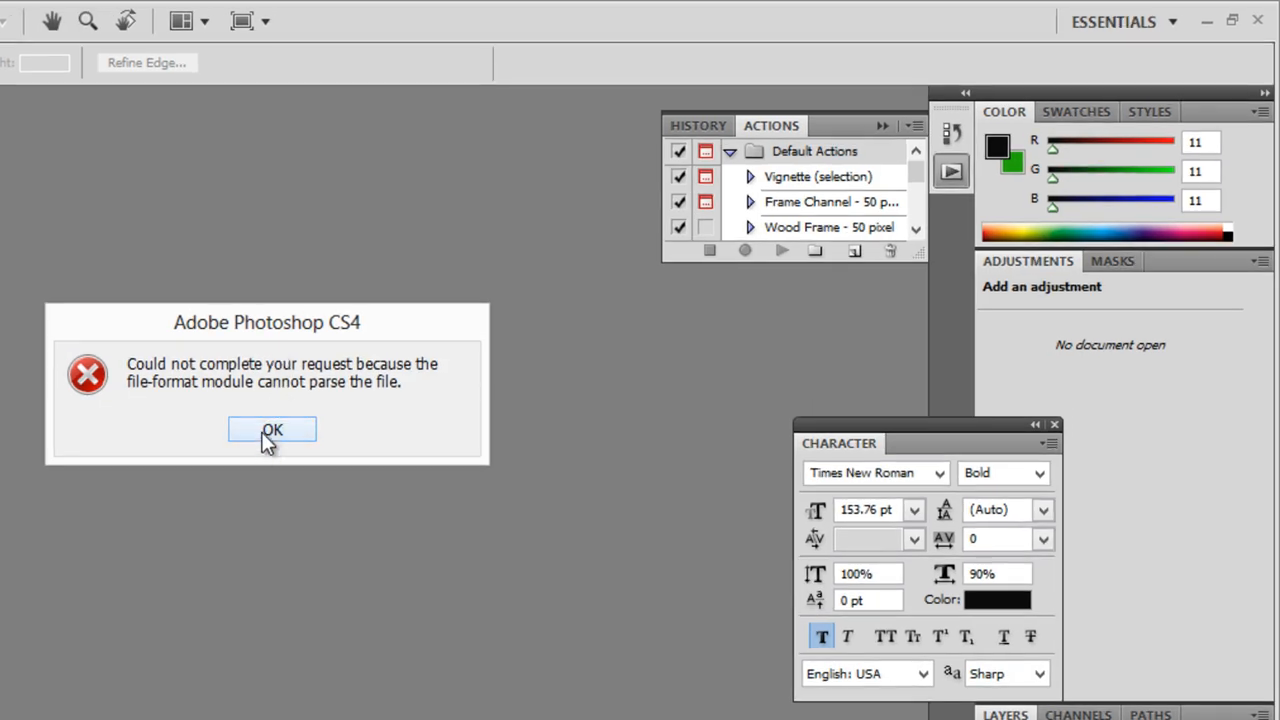
# Step: Dismiss Photoshop's 'cannot parse the file' error so the desktop shows again
pyautogui.click(272, 428)
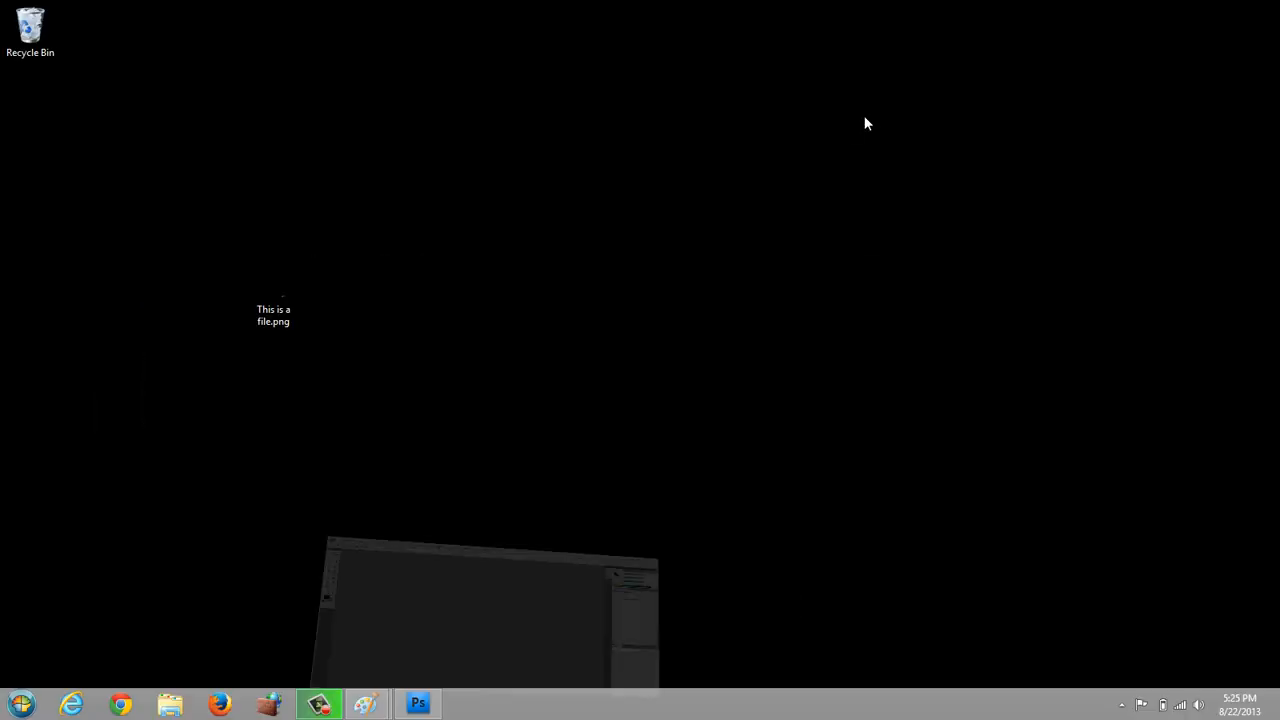
# Step: Launch 'This is a file.png' from the desktop in Paint via Open with
pyautogui.rightClick(396, 80)
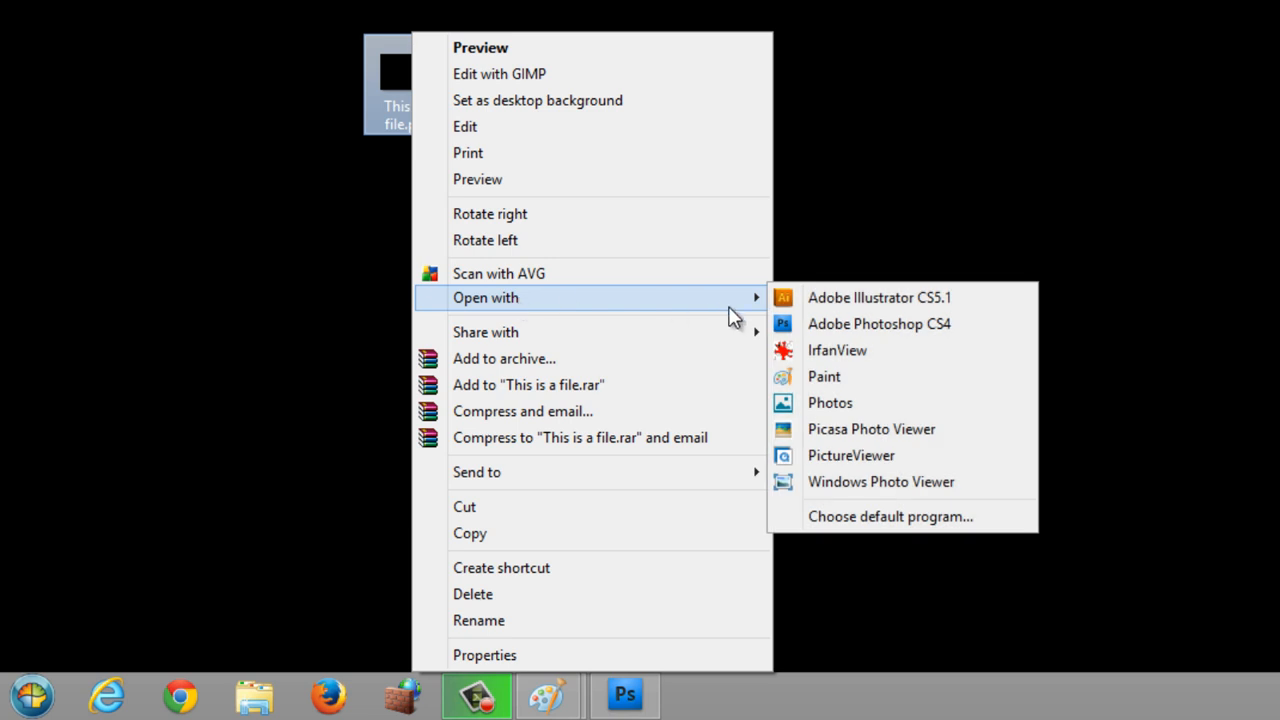
pyautogui.click(824, 376)
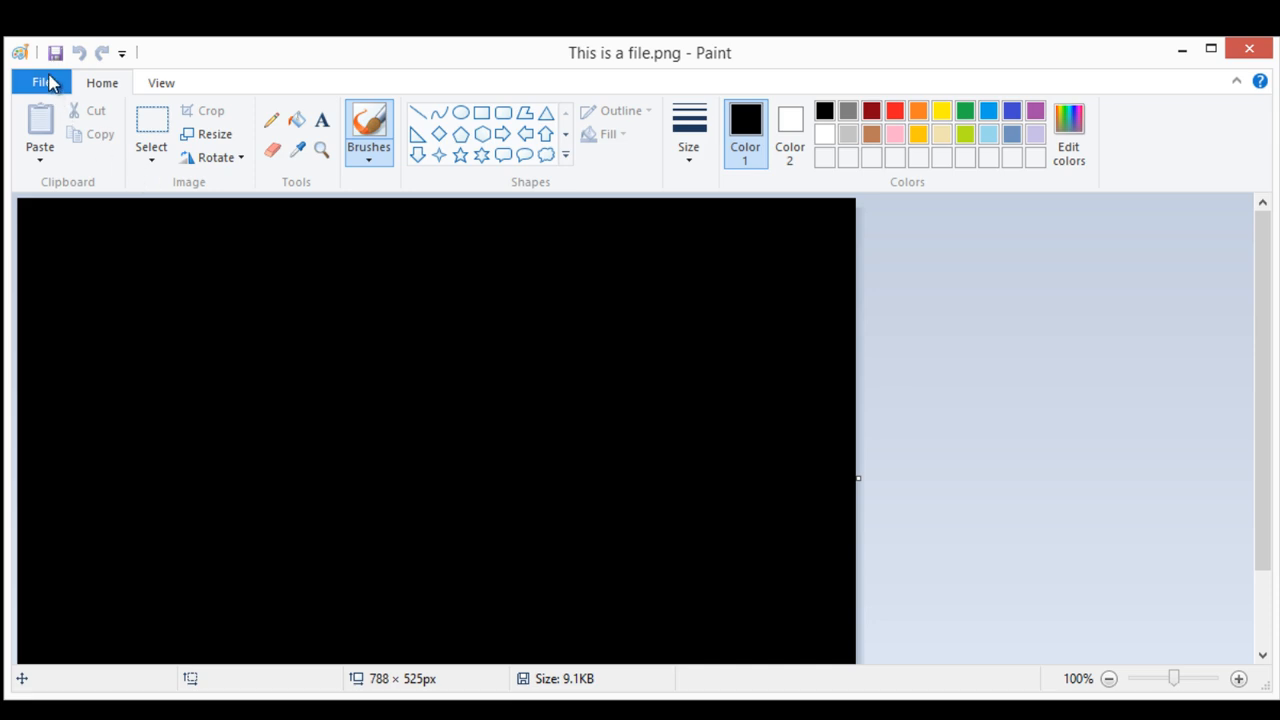
# Step: Save the image from Paint as a new PNG named with '-Version1' on the desktop
pyautogui.click(40, 82)
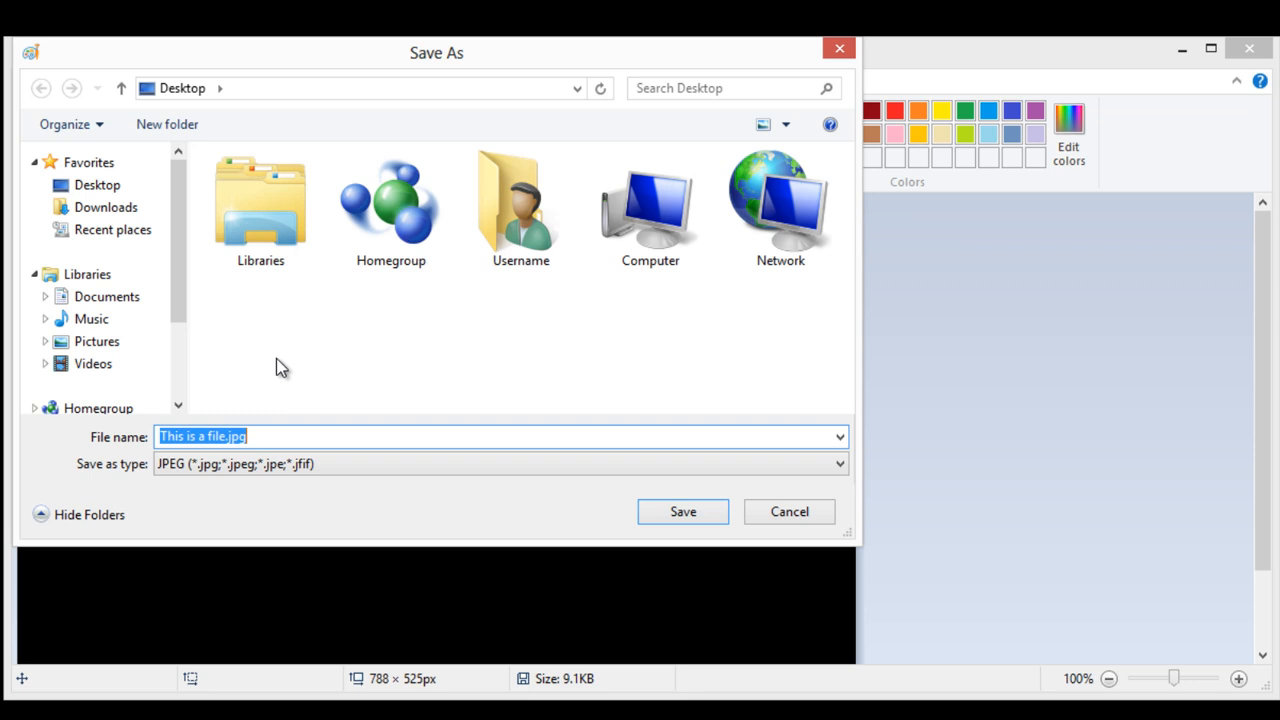
pyautogui.click(838, 464)
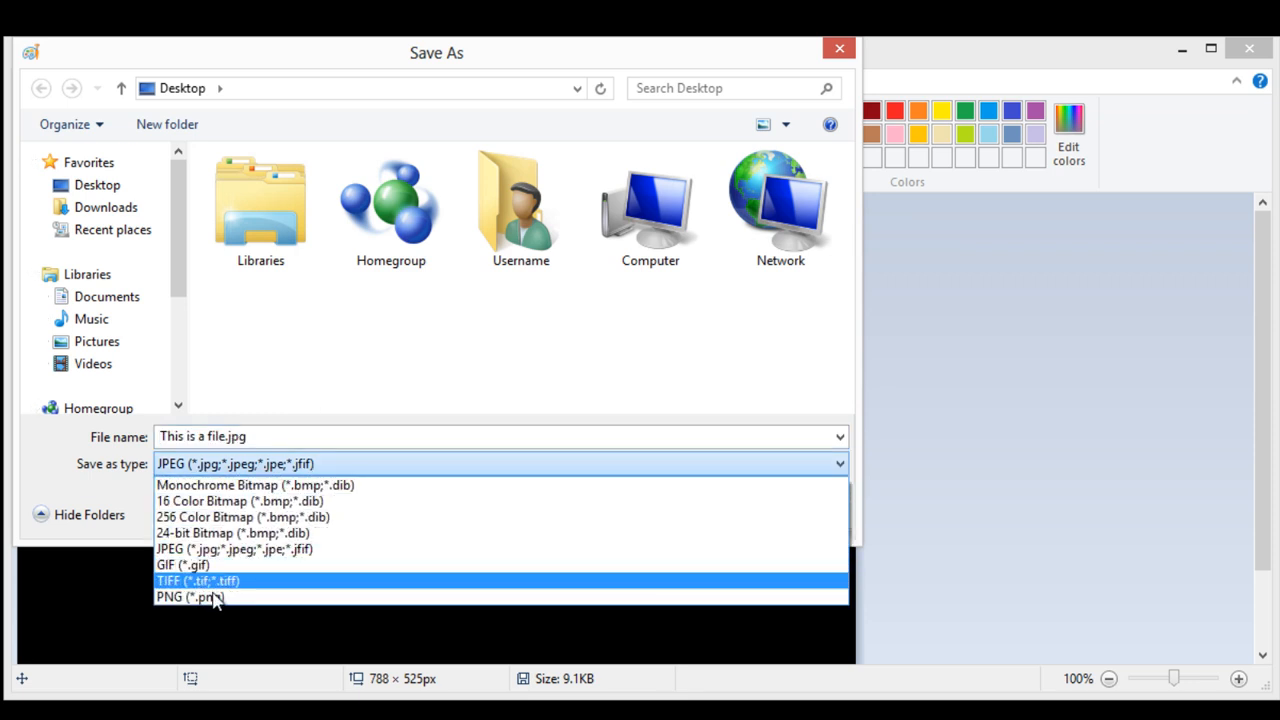
pyautogui.click(190, 596)
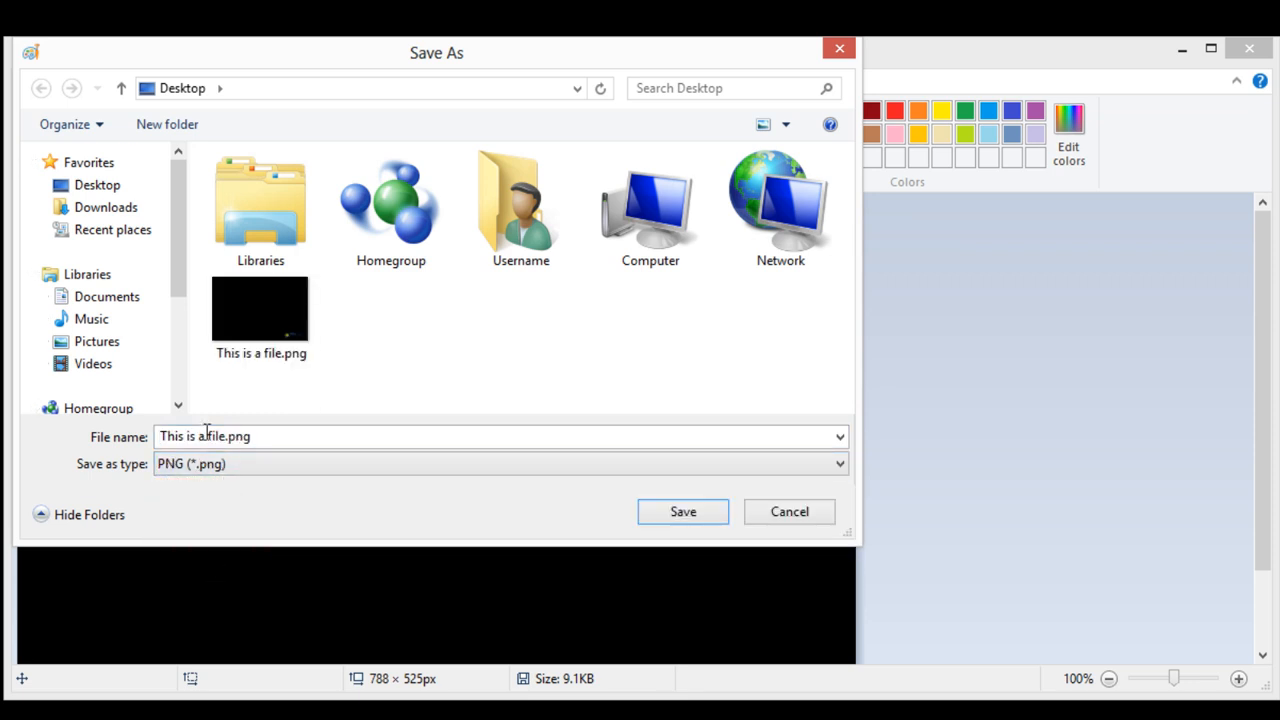
pyautogui.doubleClick(216, 436)
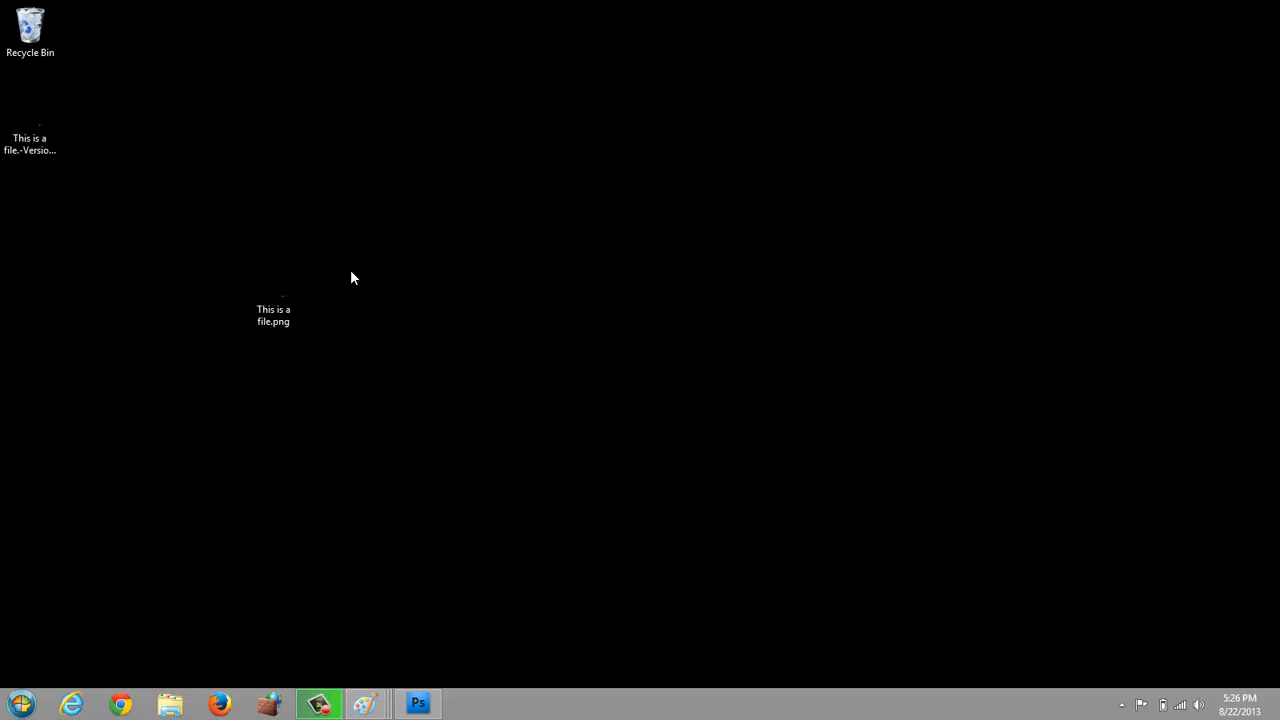
# Step: Place the Version1 PNG below the original and load it in Photoshop CS4 without error
pyautogui.moveTo(30, 120); pyautogui.dragTo(272, 384)
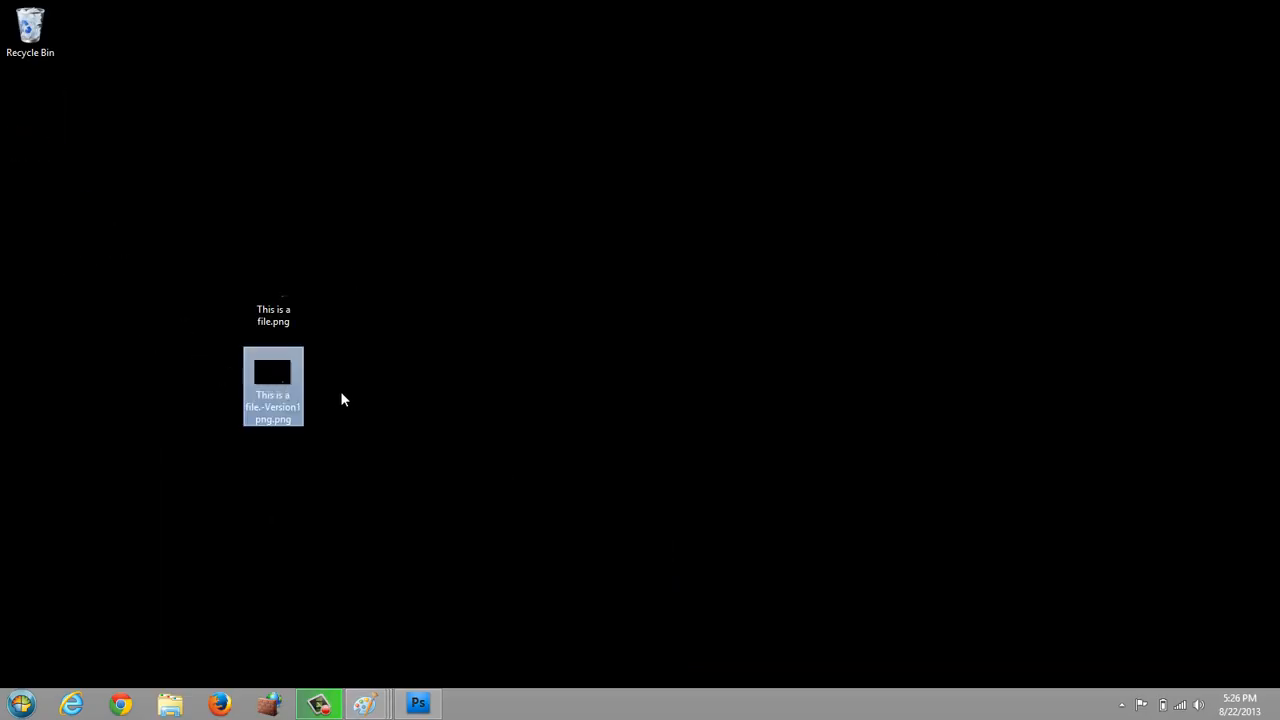
pyautogui.rightClick(272, 386)
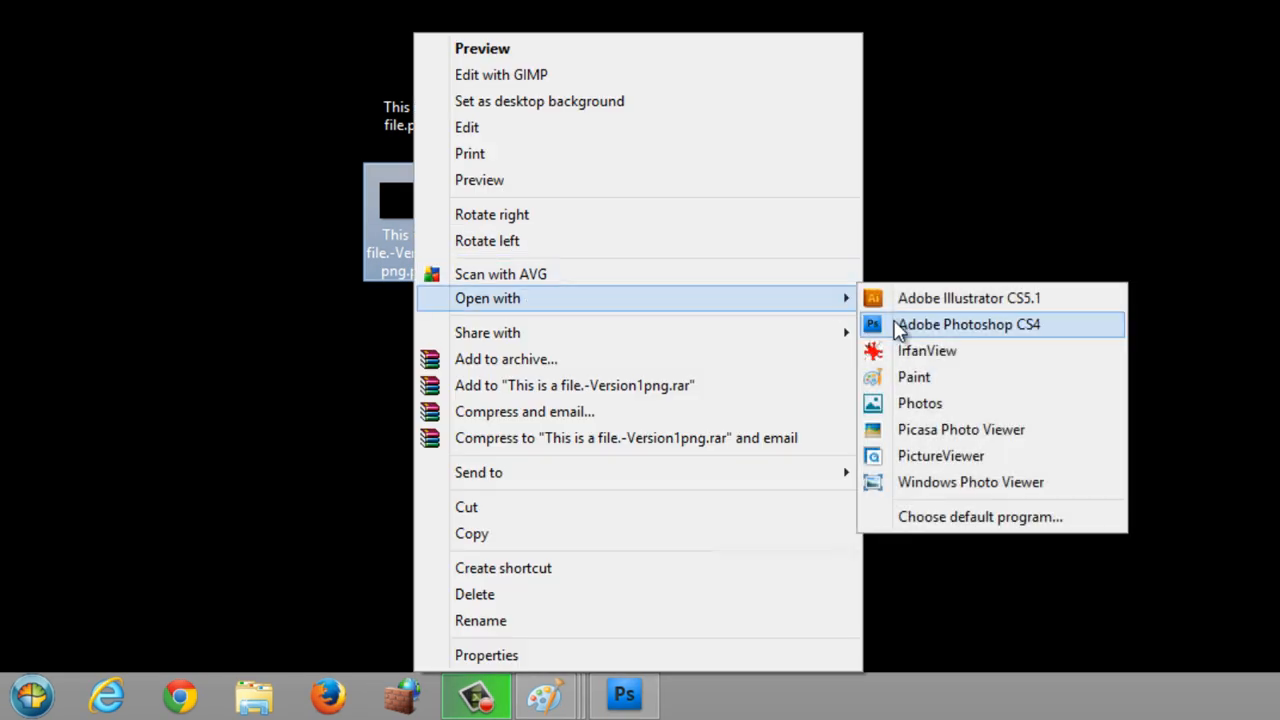
pyautogui.click(968, 324)
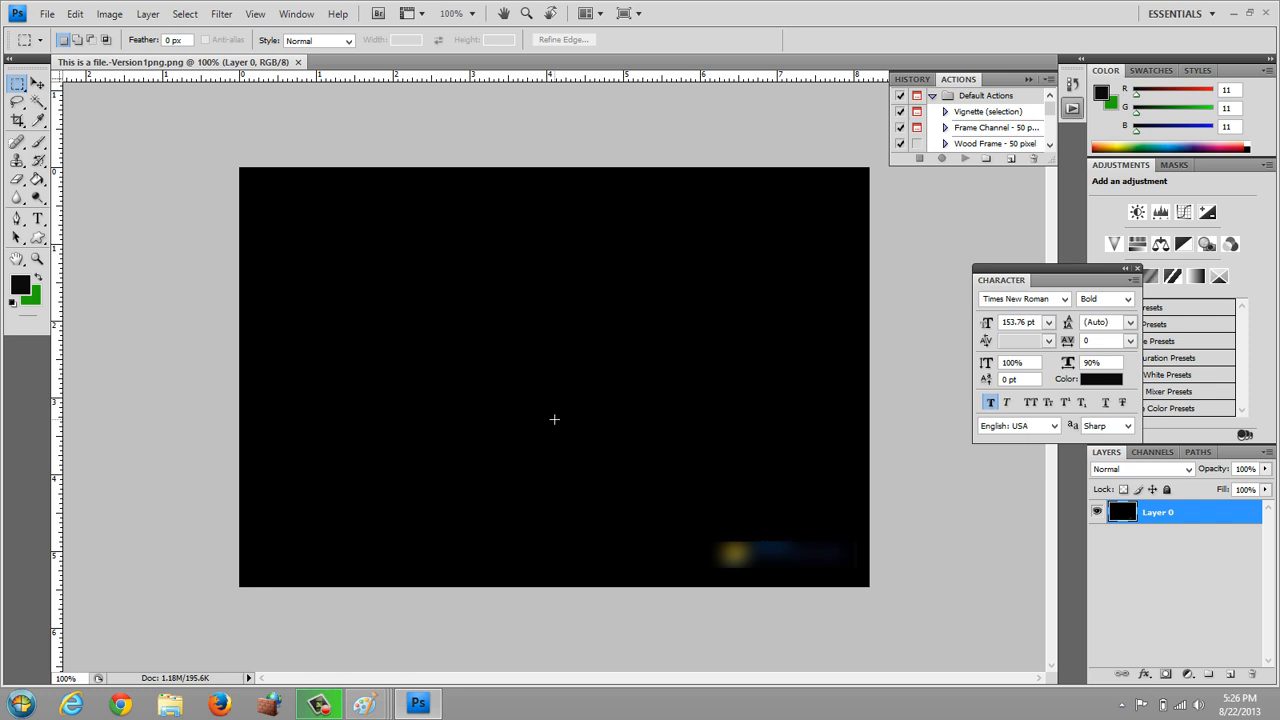